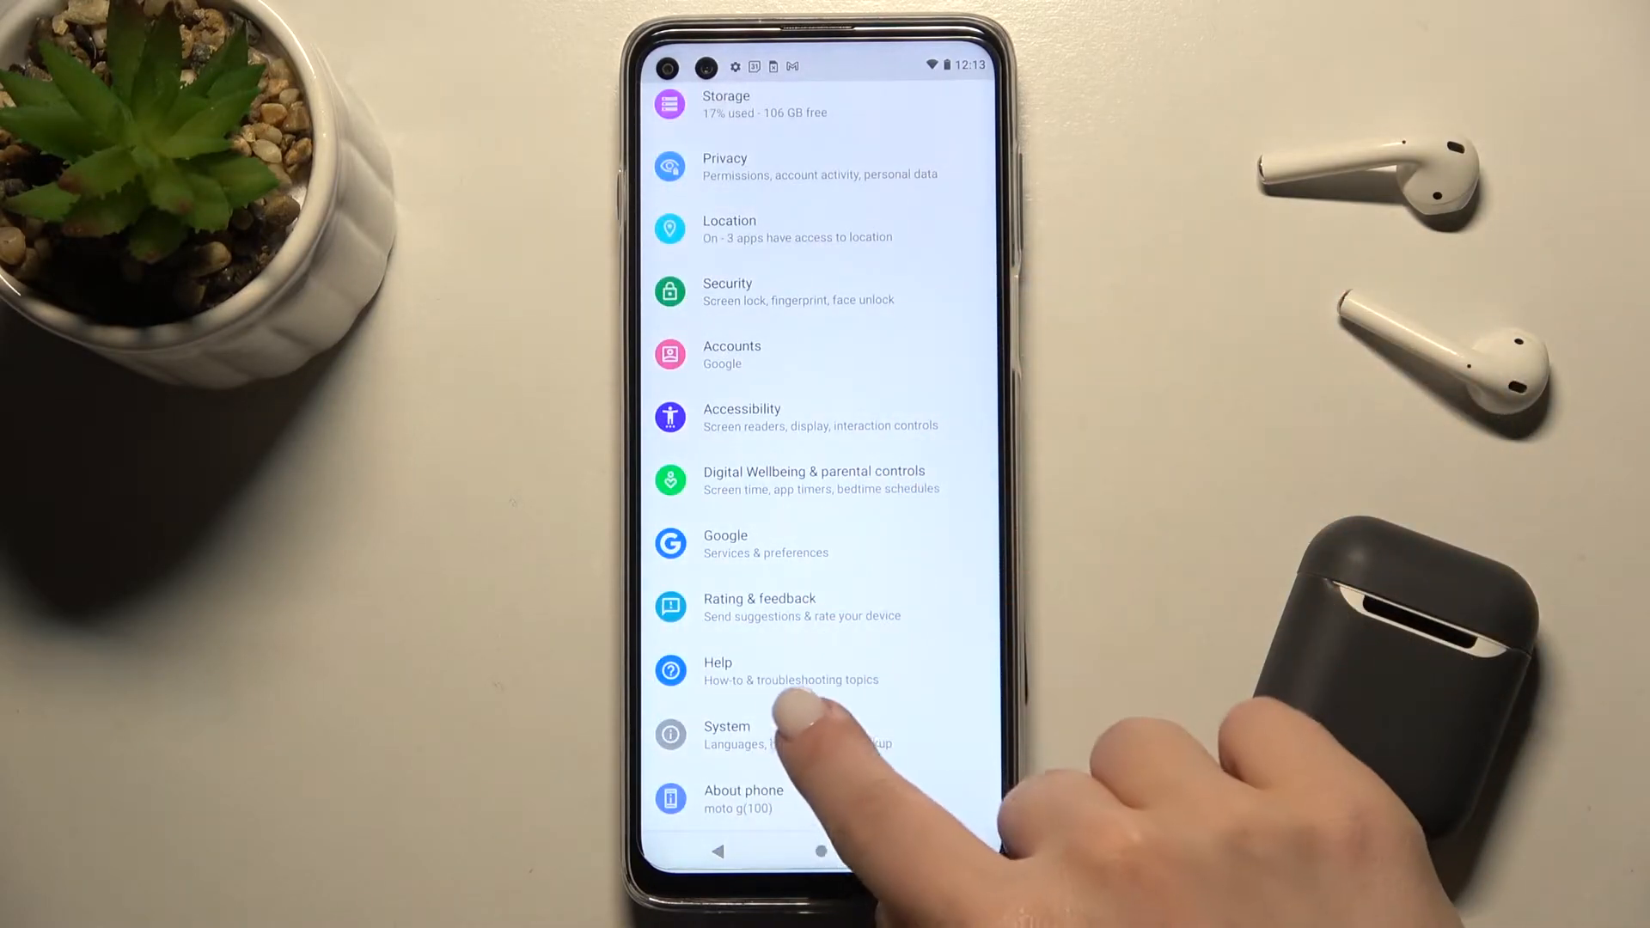
Reach the Gestures page through the System category of Settings.
click(725, 733)
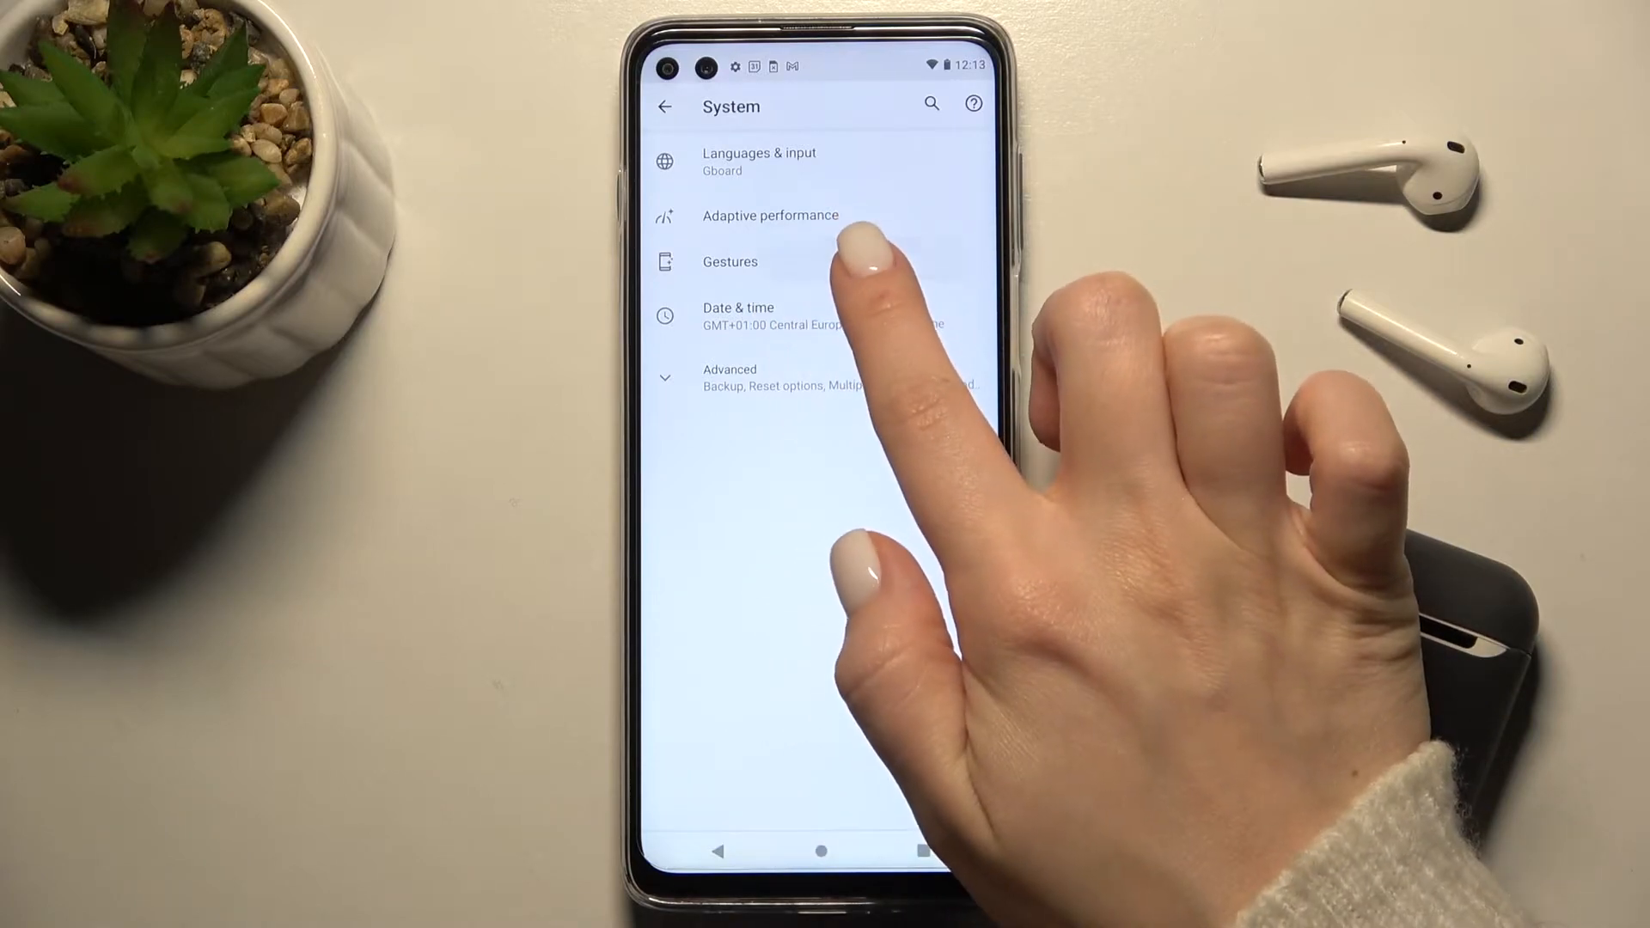
click(728, 261)
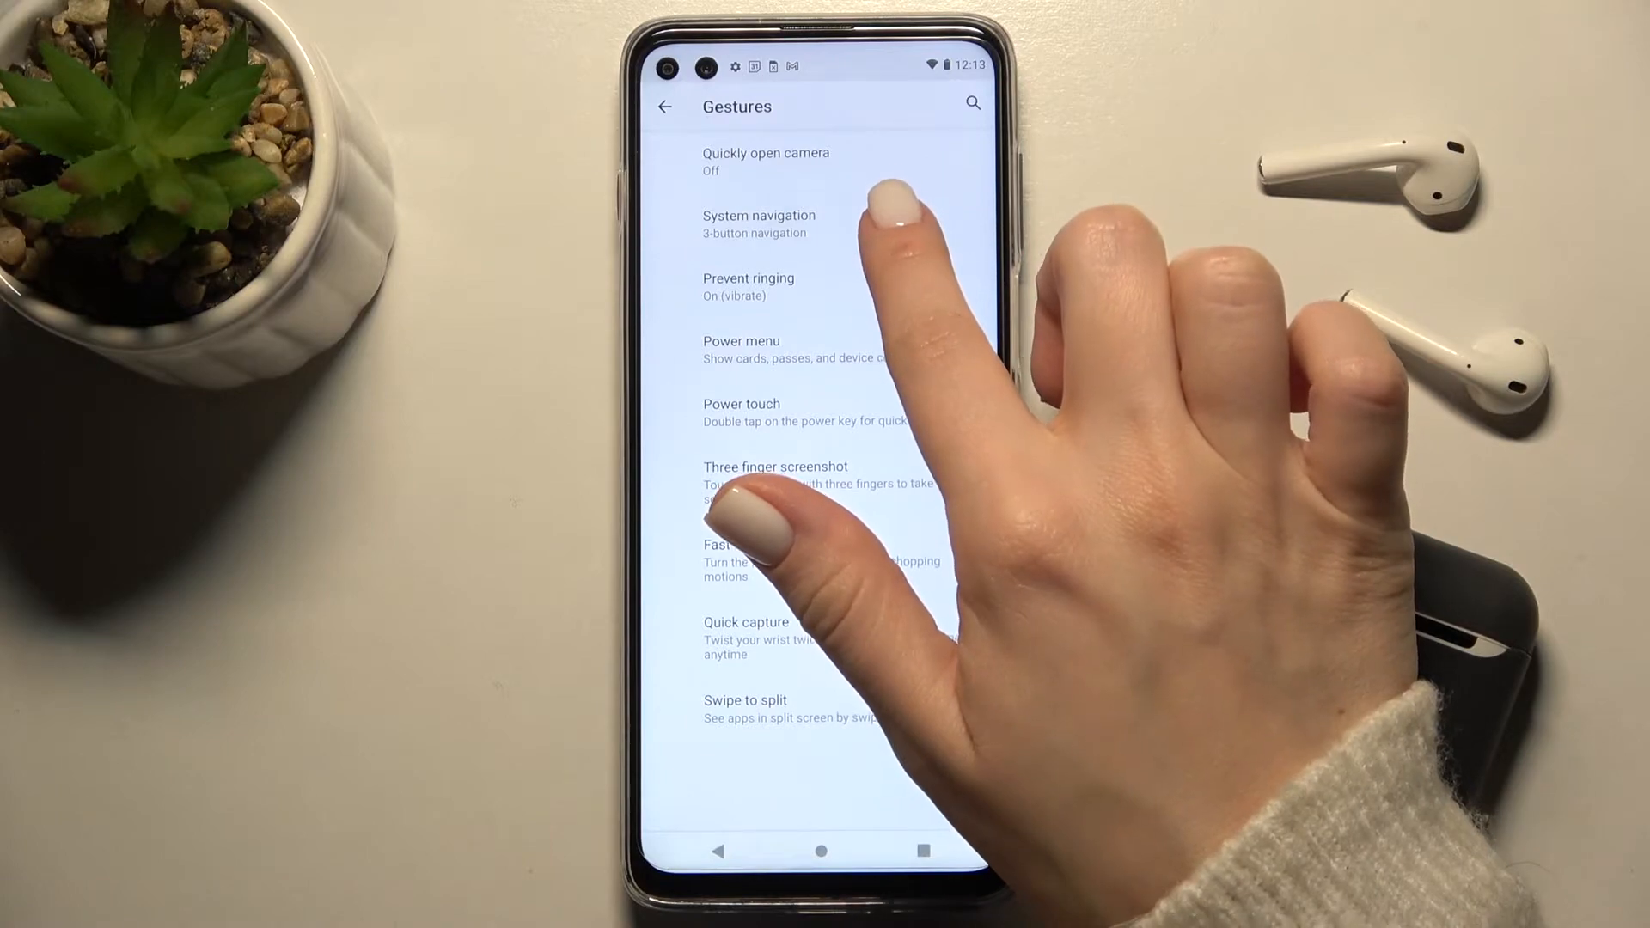
Reach Gesture Settings via System navigation and the gear beside Gesture navigation.
click(757, 223)
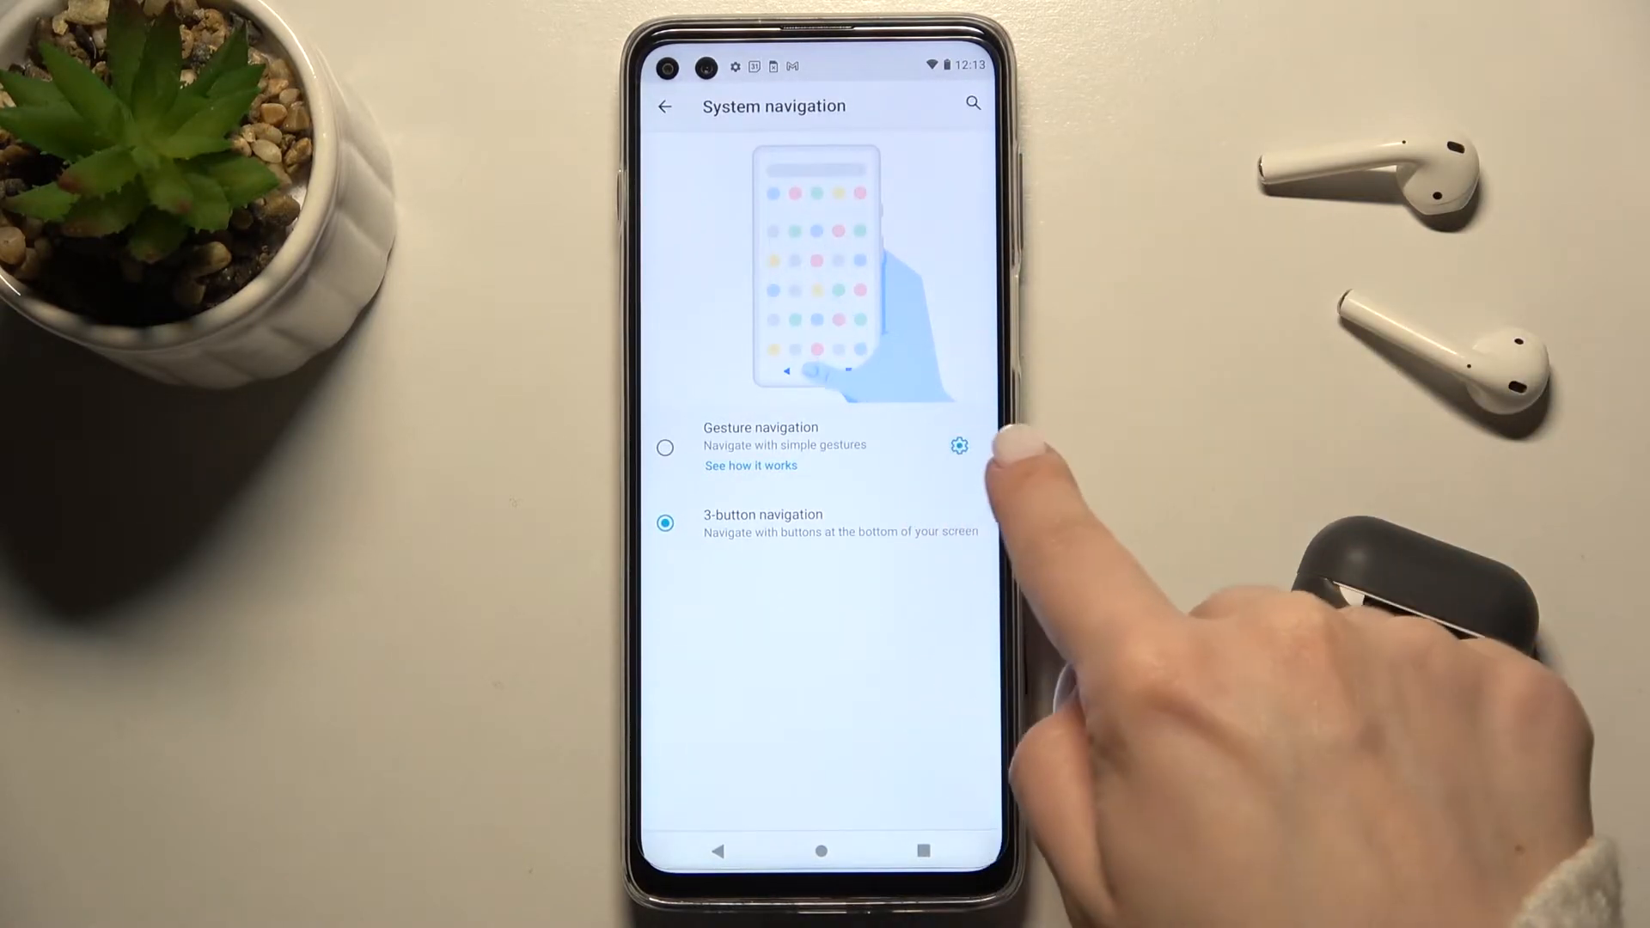
click(957, 447)
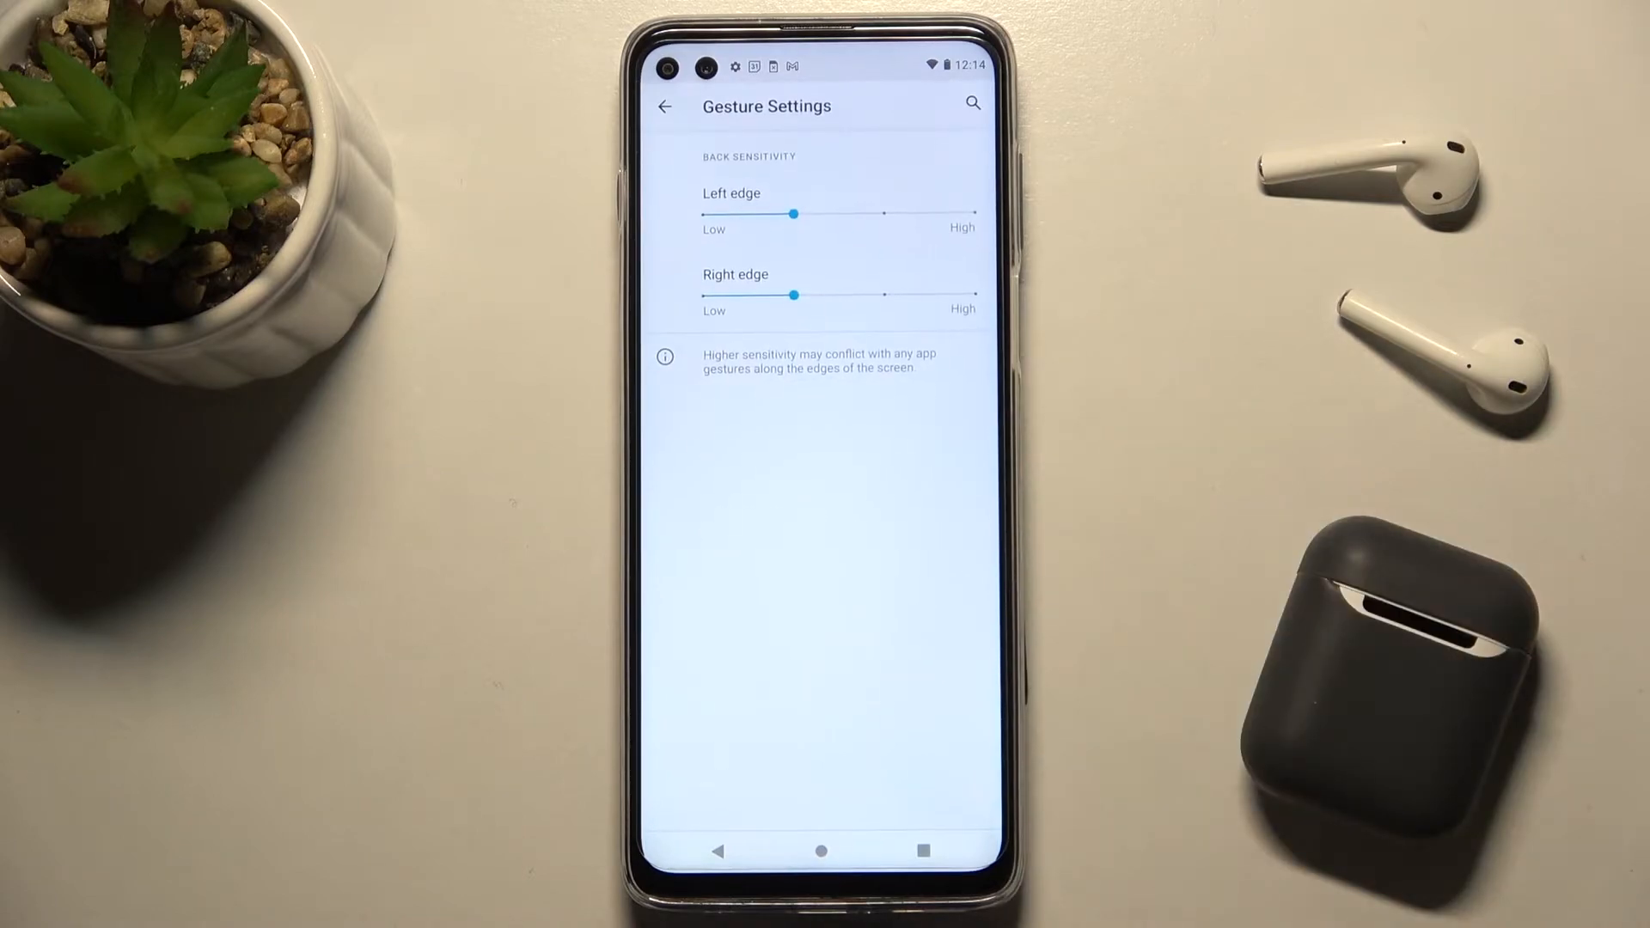